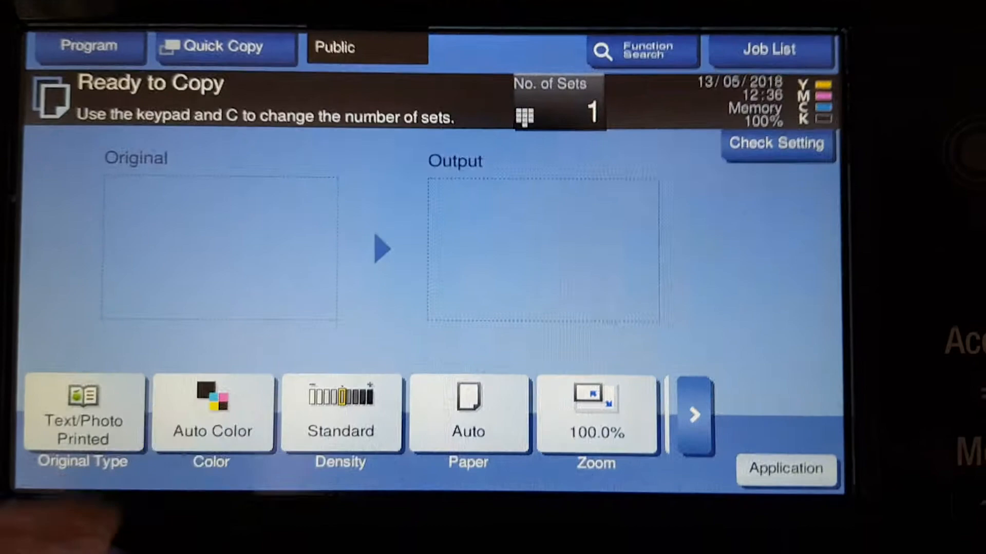
Set colour mode to Full Color and the paper to the A4 tray.
left_click(212, 413)
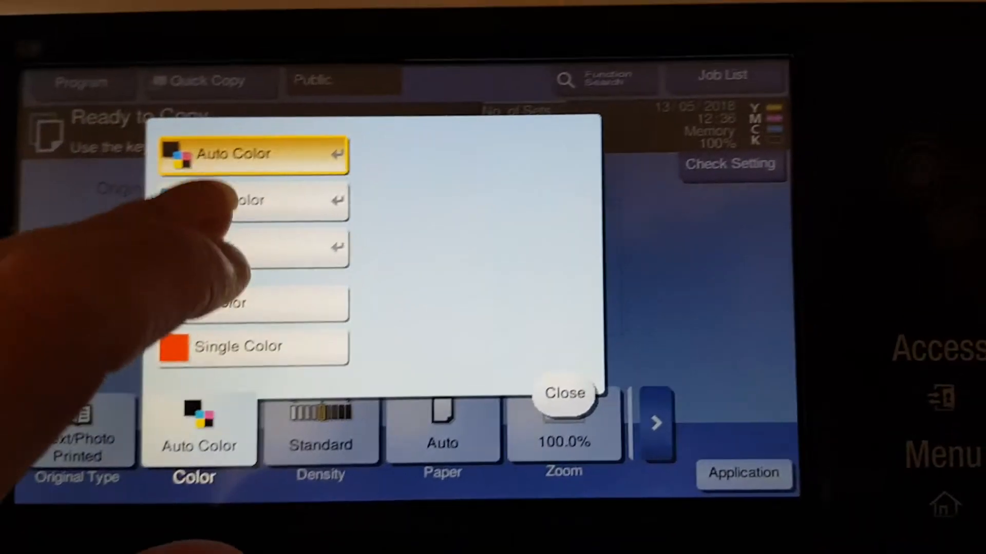
left_click(563, 393)
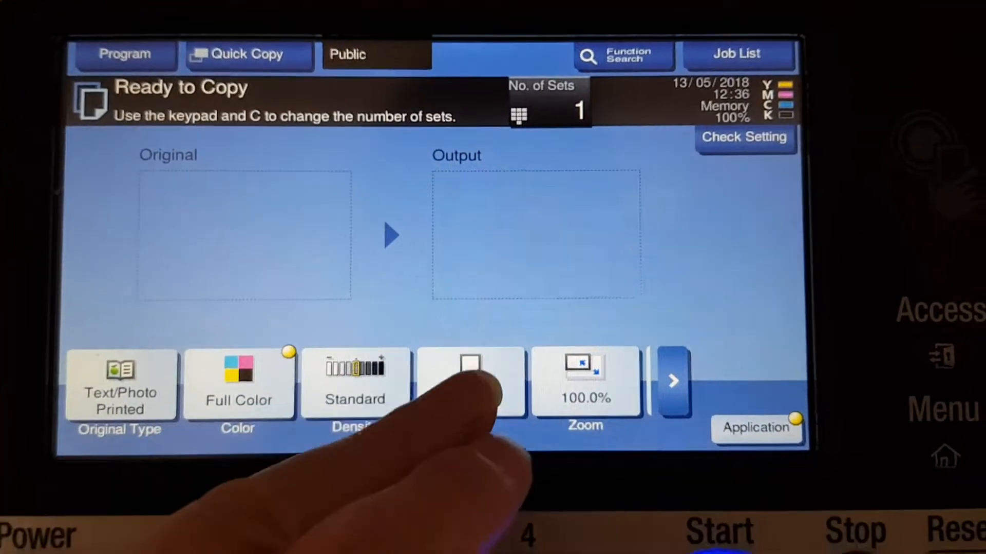
left_click(470, 380)
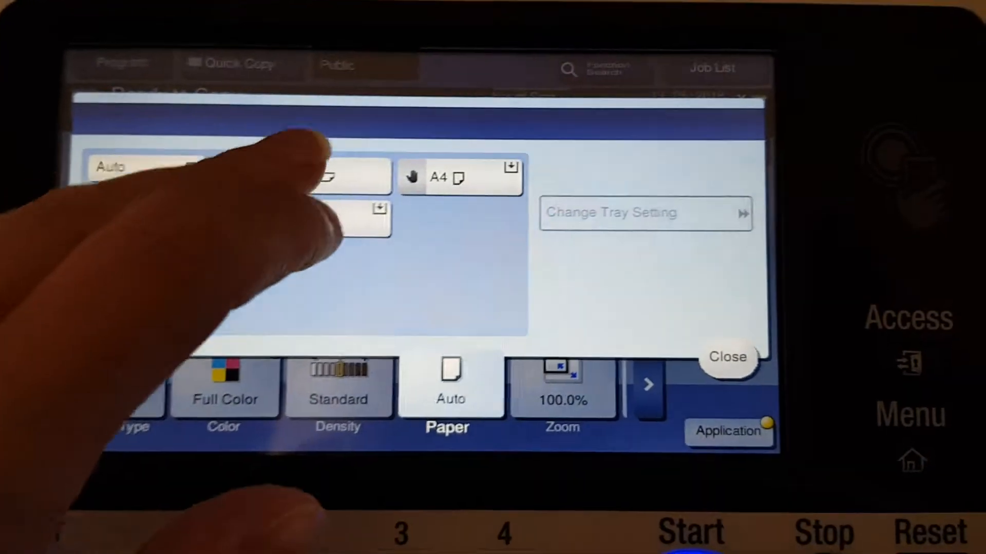
left_click(317, 173)
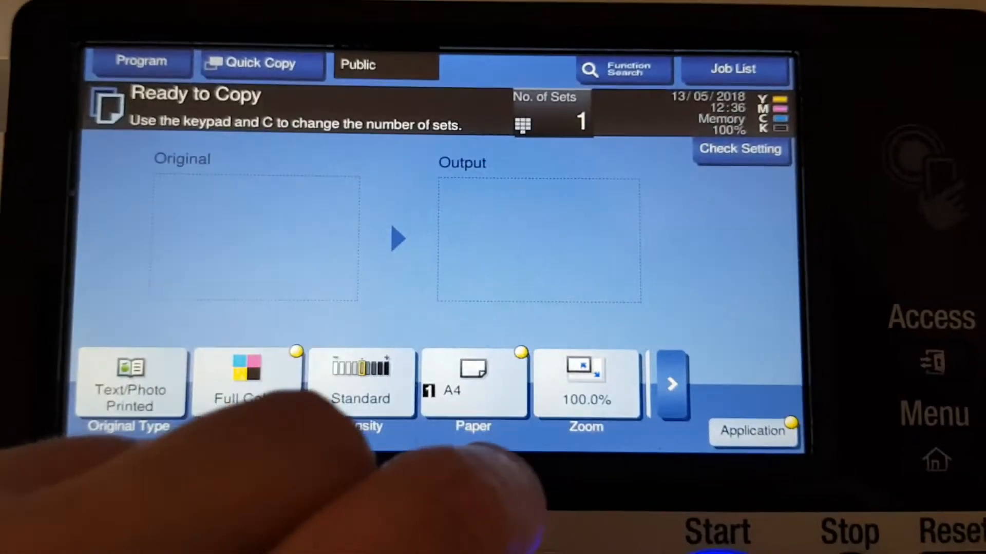
Open the Application functions and review Original Settings and Original Size without changes.
left_click(671, 384)
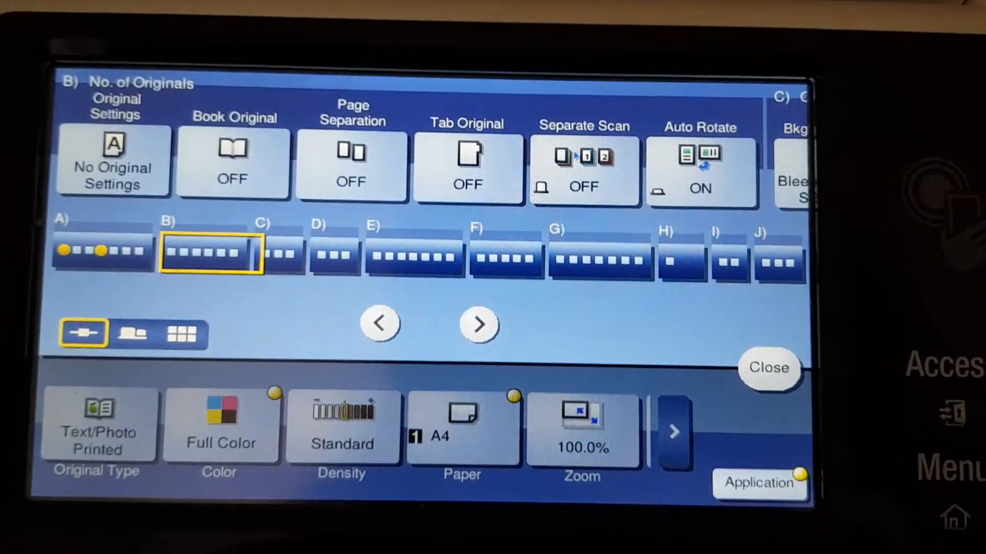
left_click(113, 159)
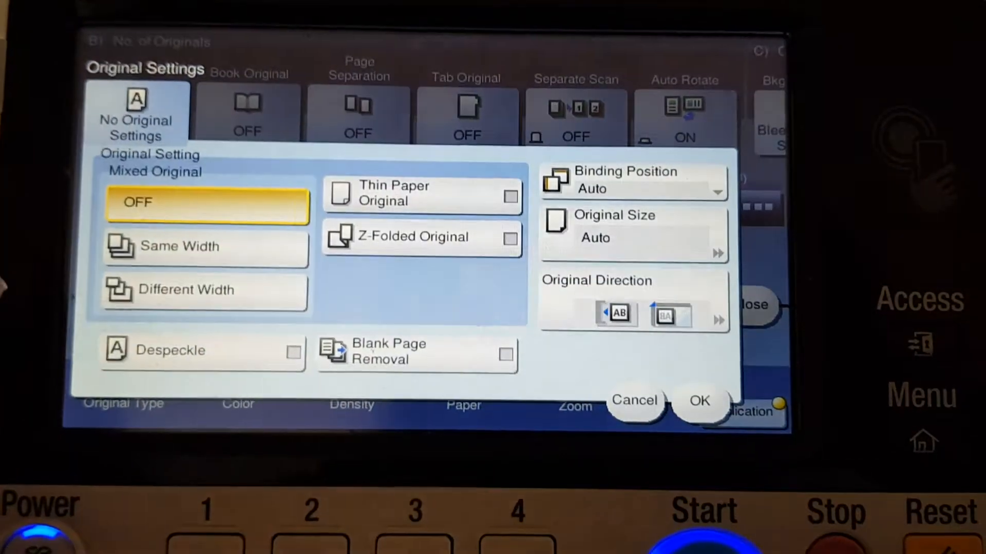
left_click(632, 236)
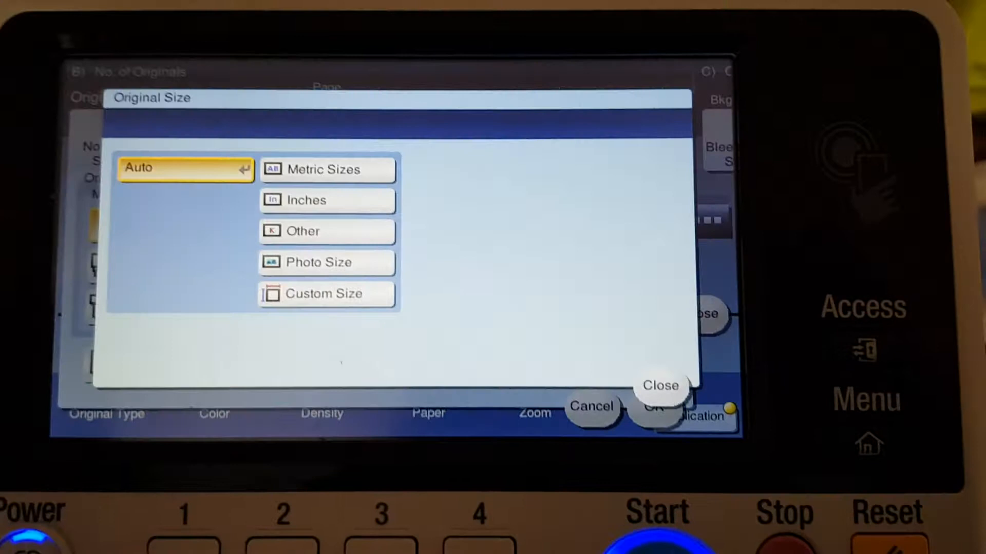
left_click(327, 170)
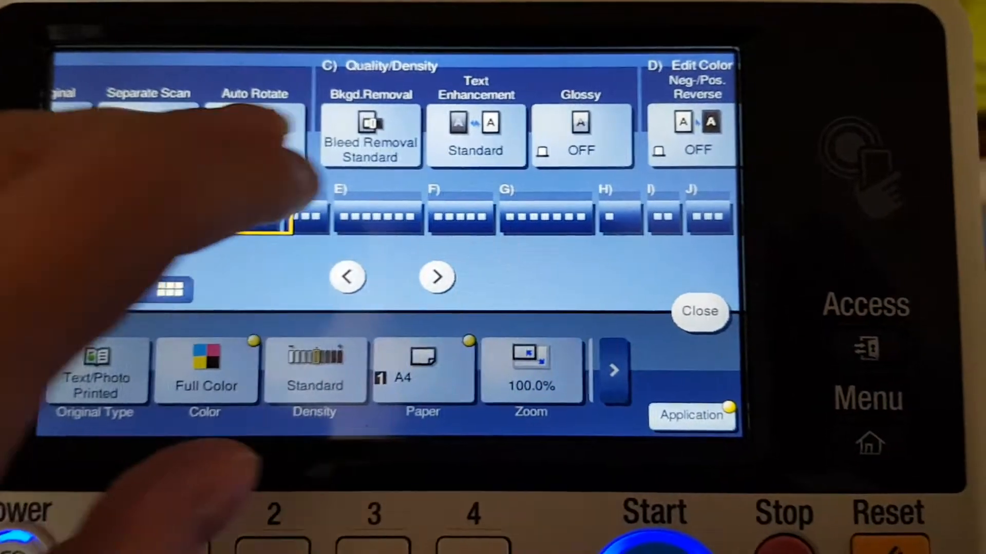
Set background removal to +2, text enhancement to +4, and negative/positive reverse ON.
left_click(370, 135)
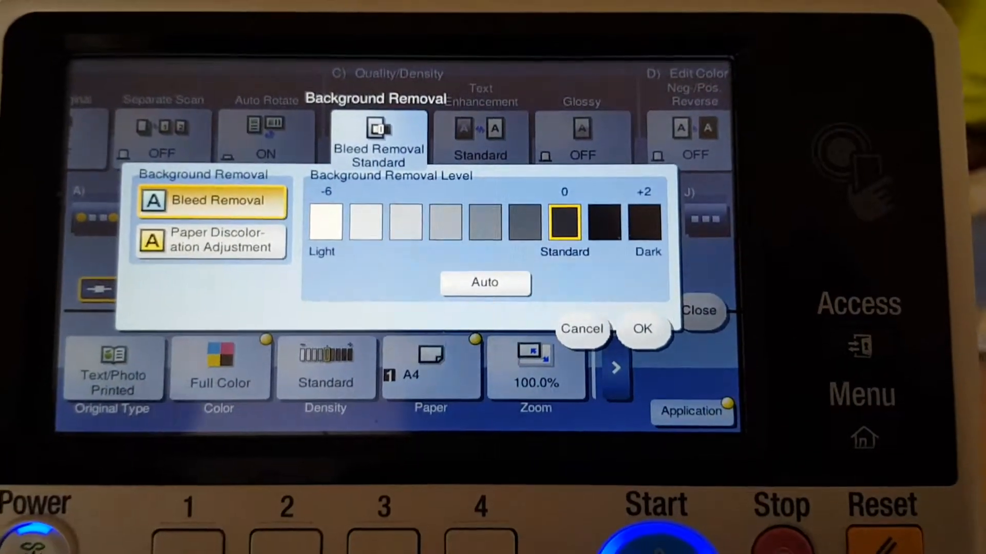
left_click(641, 330)
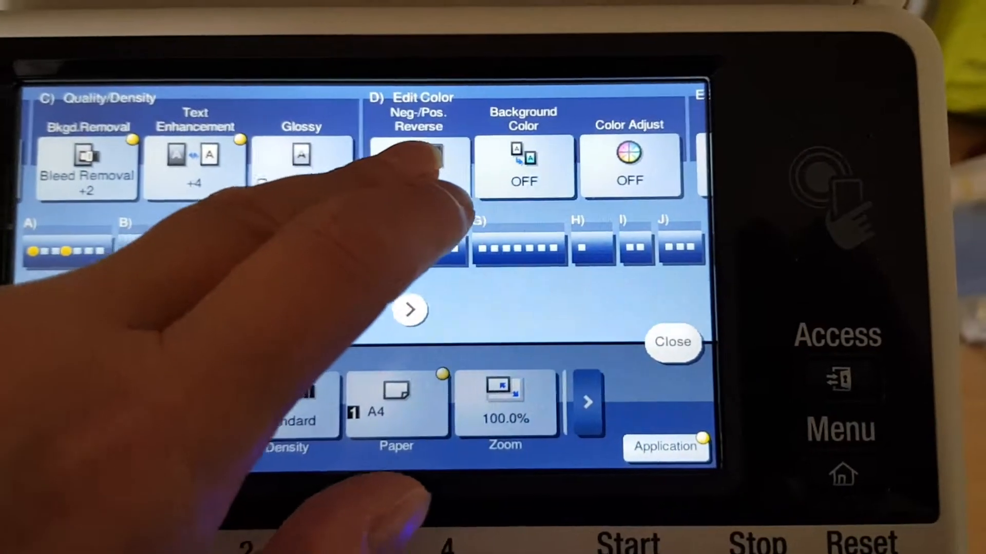
left_click(418, 166)
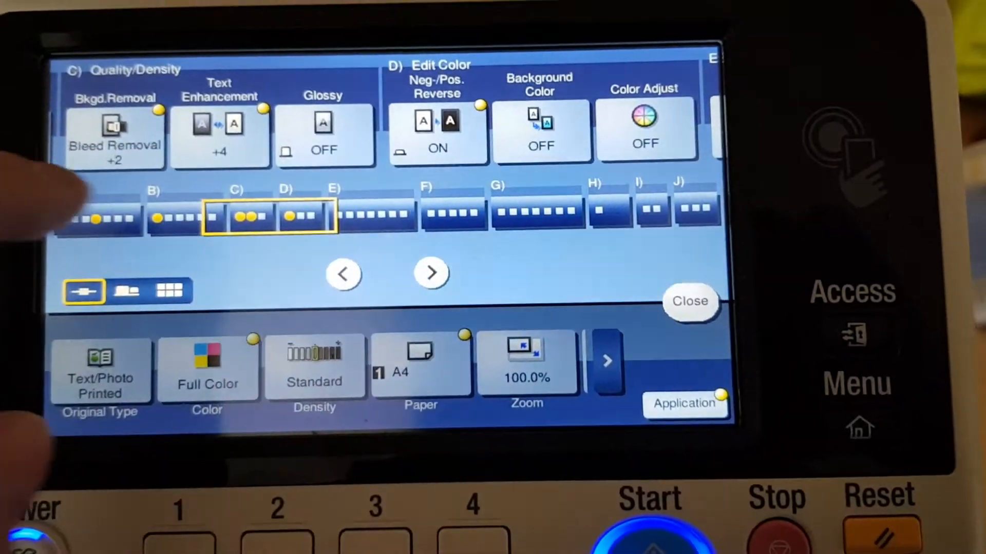
left_click(431, 273)
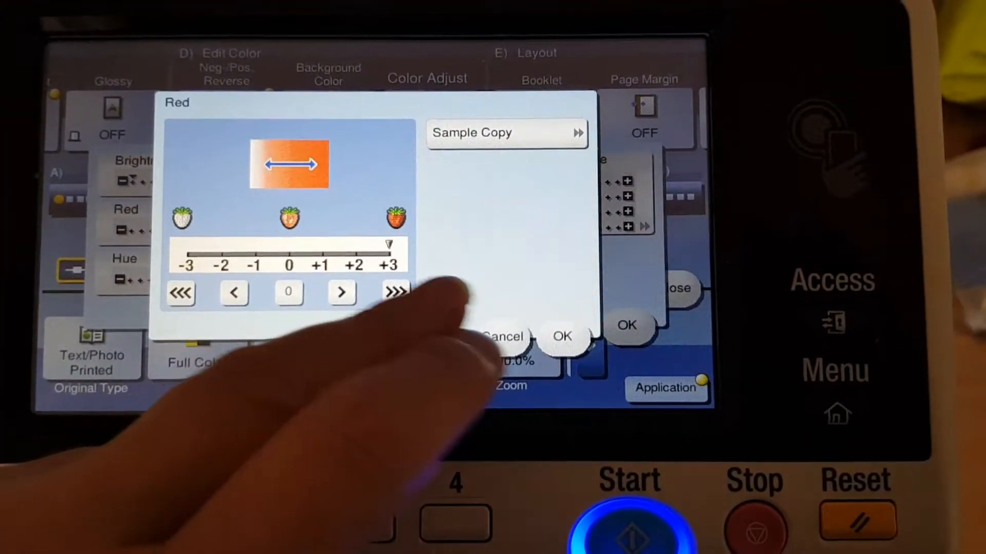
Raise red to +3, hue to +2 and sharpness to maximum +3.
left_click(561, 336)
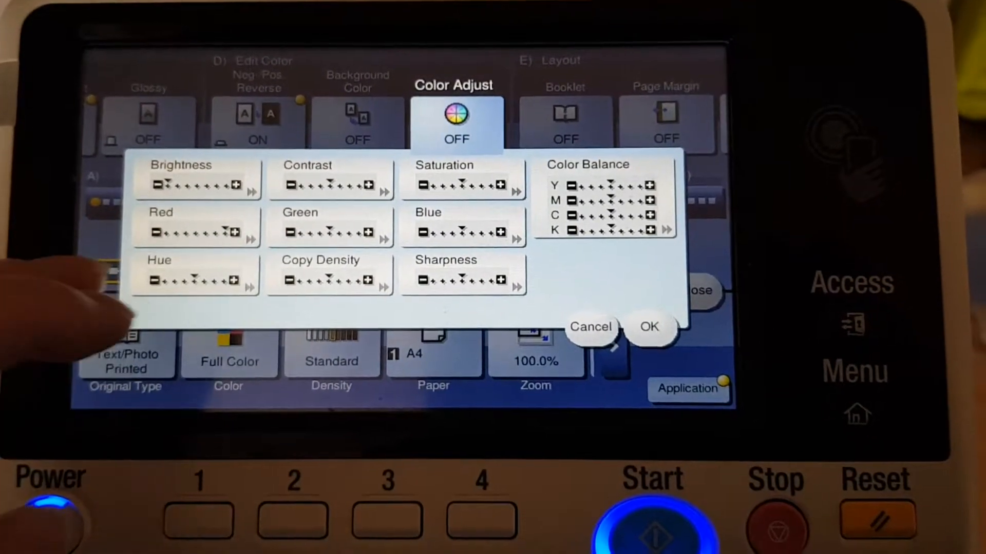
left_click(196, 280)
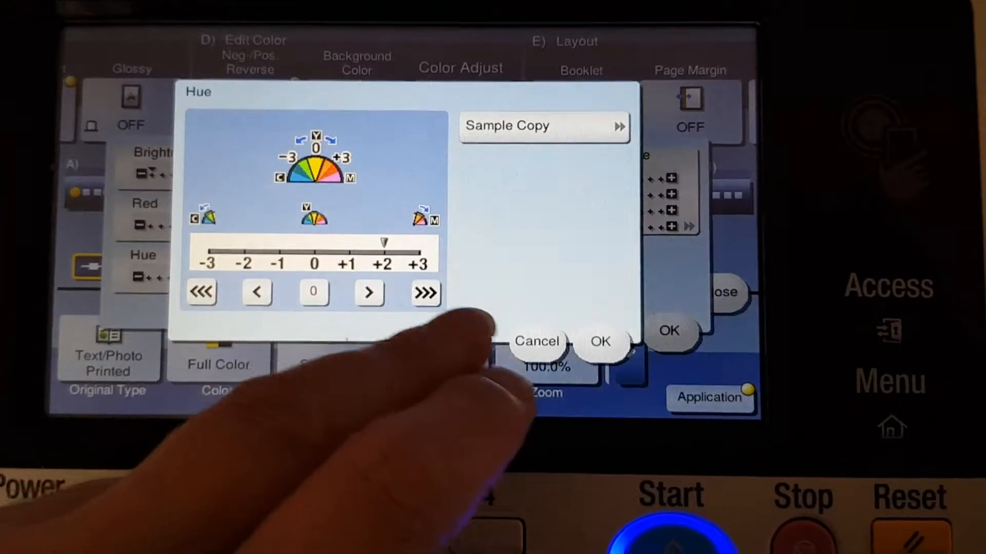
left_click(599, 342)
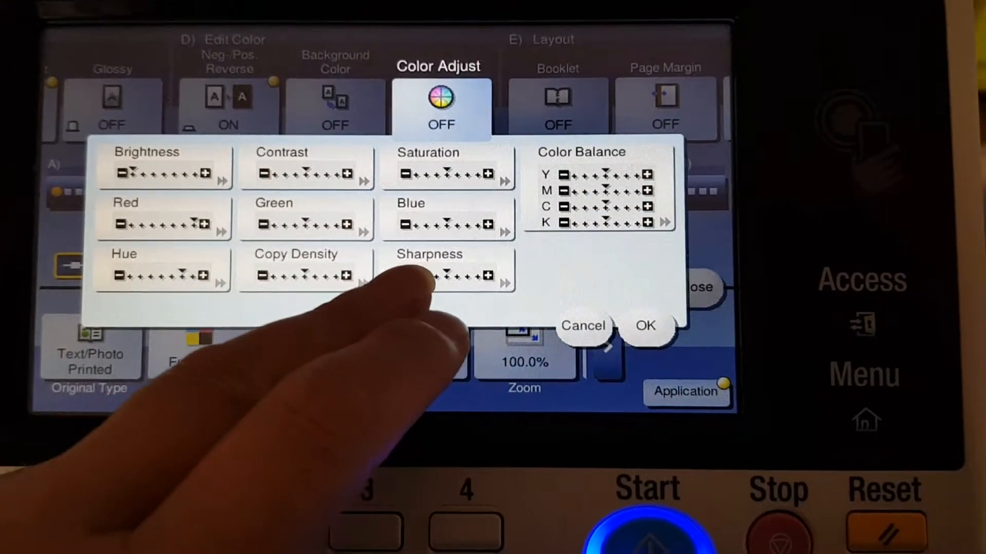
left_click(447, 275)
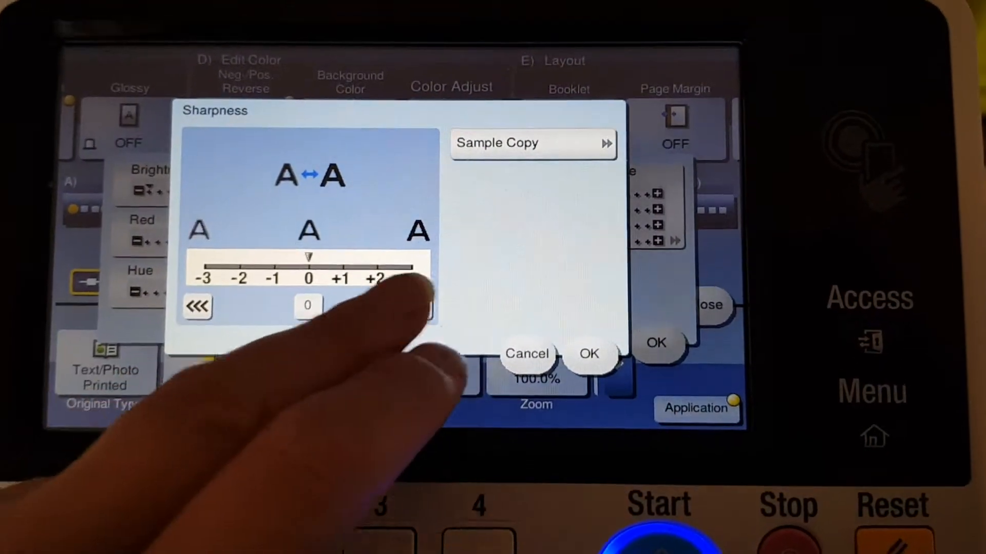
left_click(588, 353)
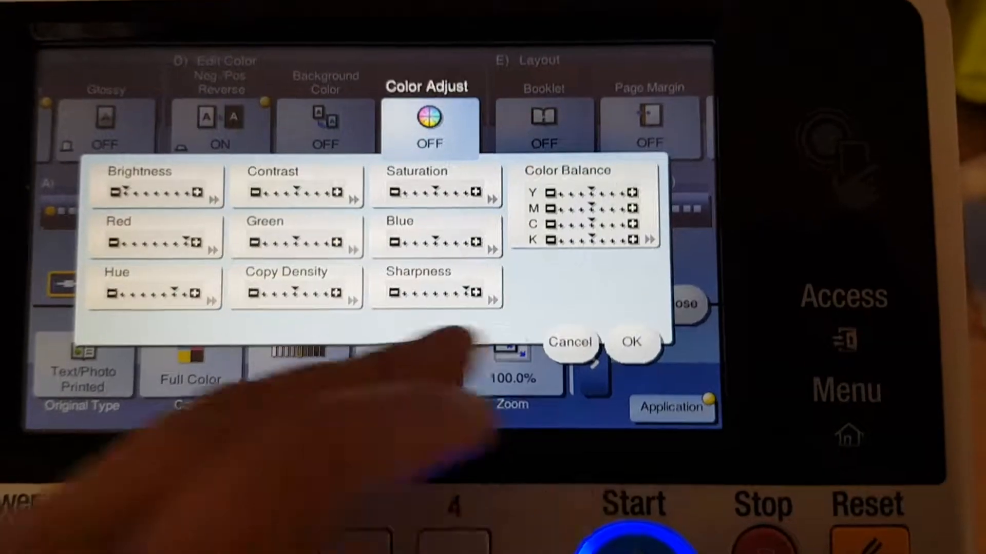
Shift the yellow colour balance and set cyan to +2, then confirm the colour adjustments.
left_click(584, 207)
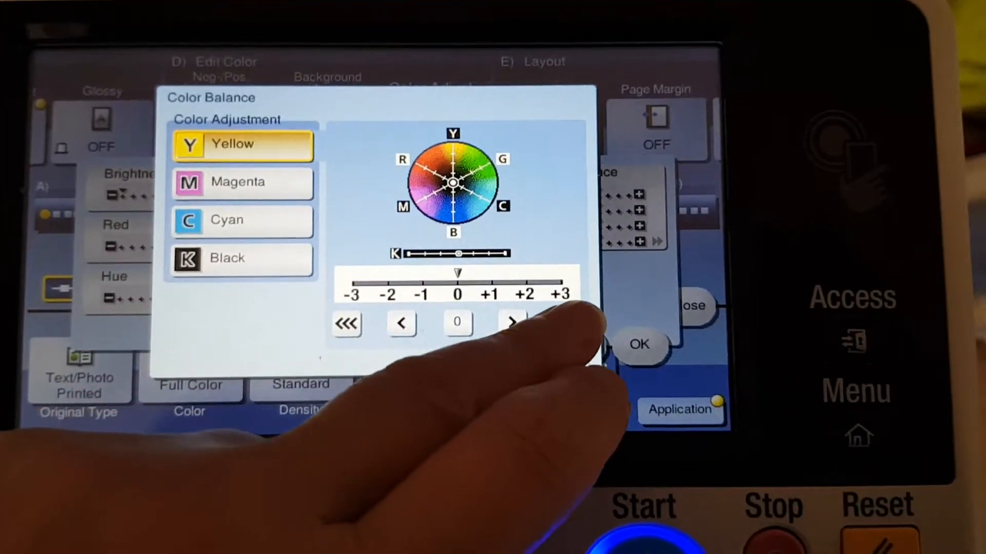
left_click(242, 191)
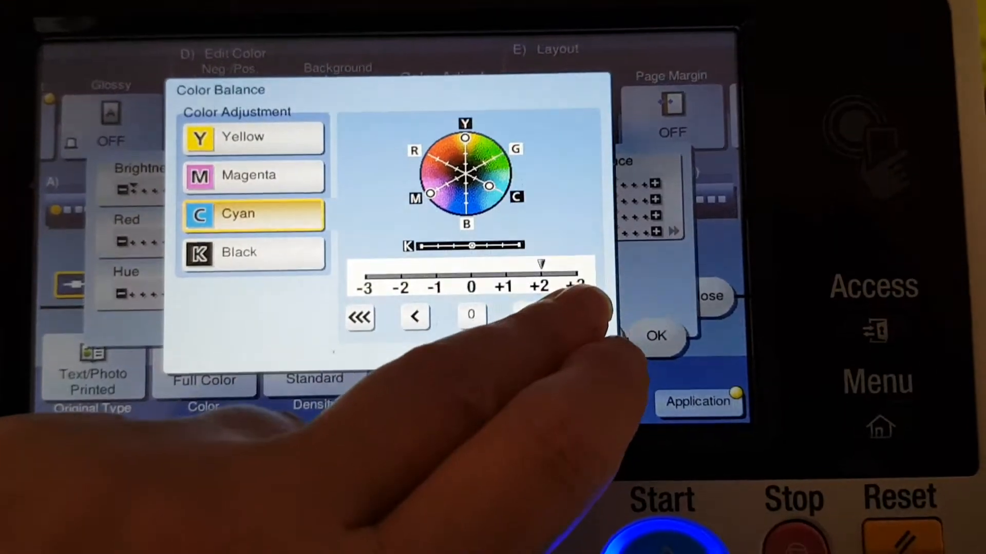
left_click(251, 252)
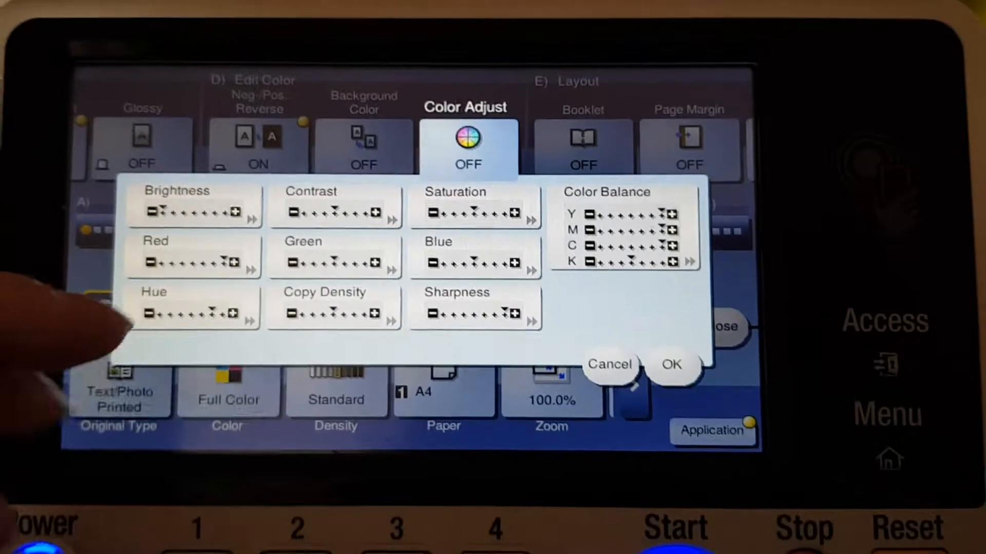
left_click(672, 365)
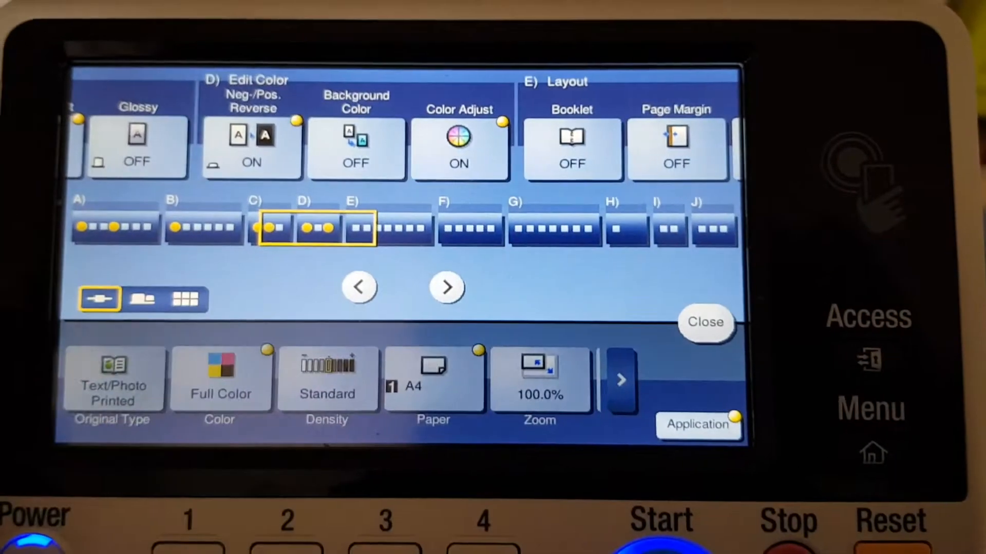
Turn on Background Color and select Magenta.
left_click(356, 149)
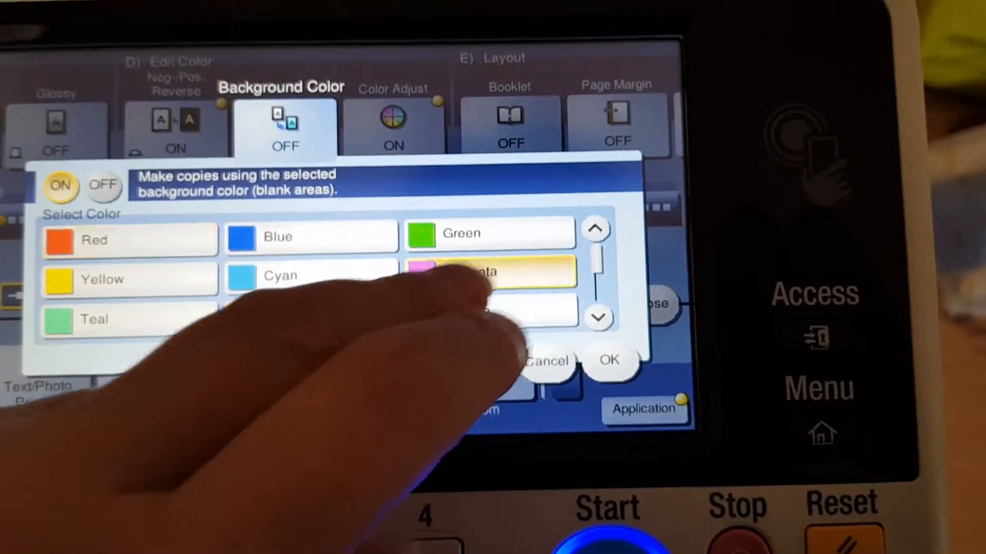
left_click(510, 264)
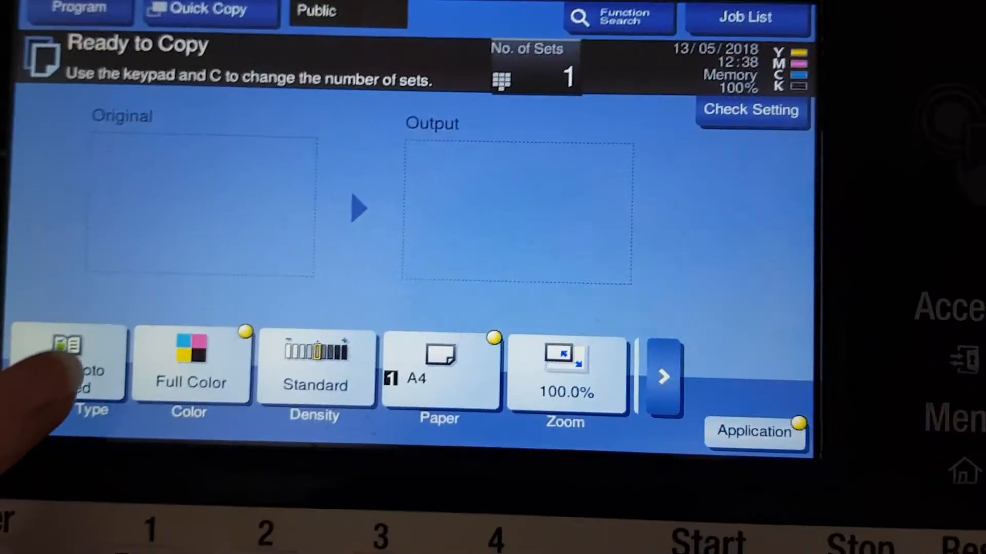
Place the original and press Start to begin scanning the copy job.
left_click(70, 371)
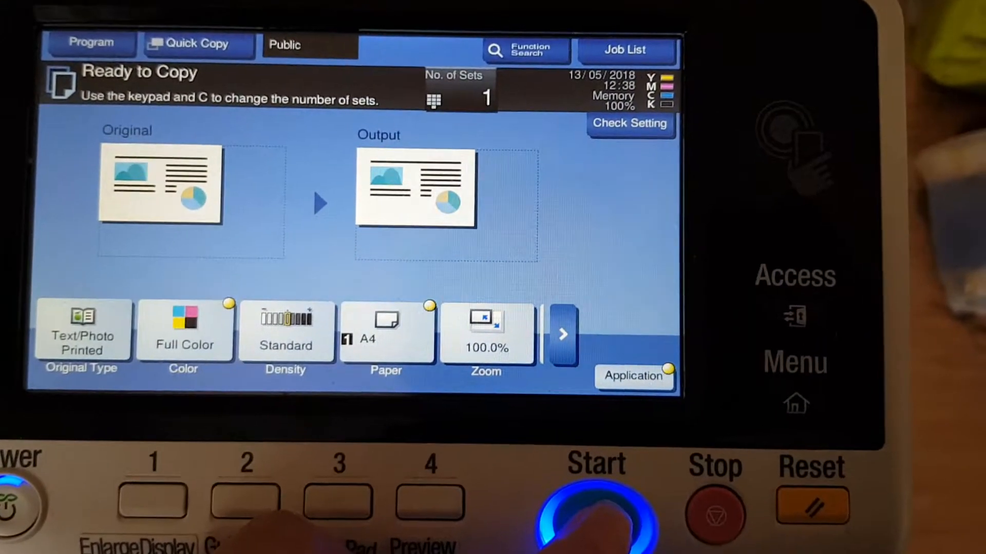
left_click(594, 503)
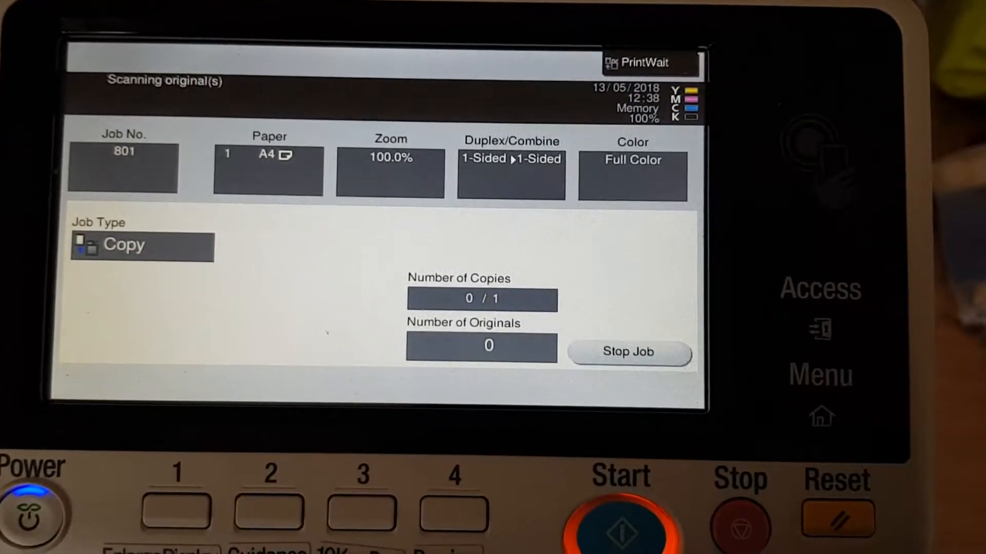